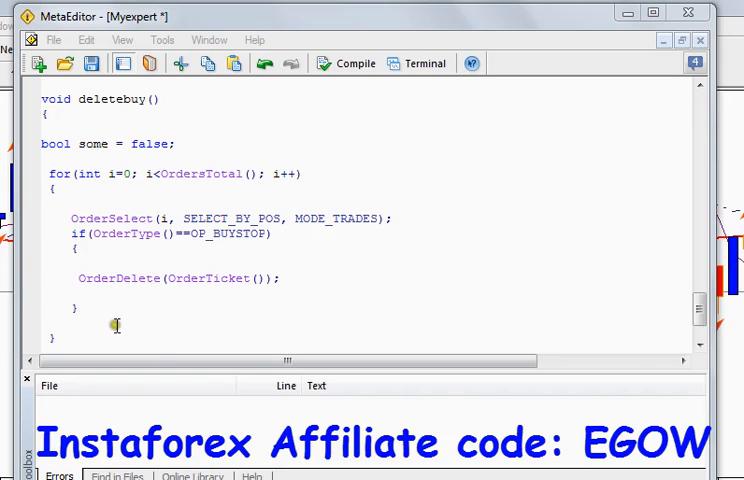
mouse_move(60, 338)
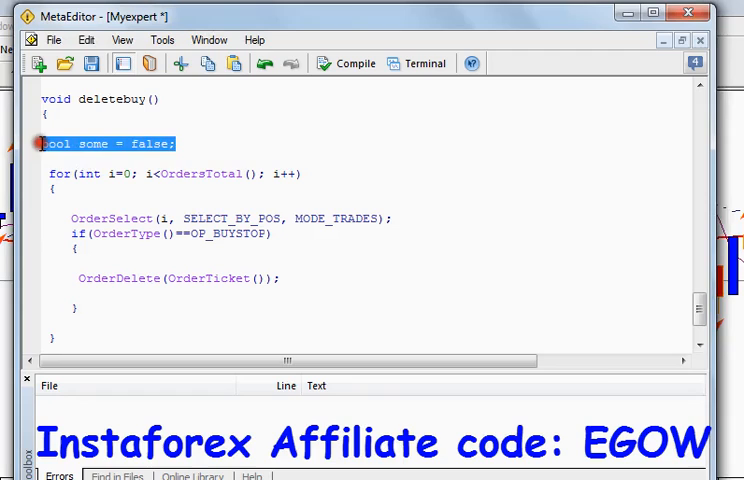
Step: Remove the unused 'bool some = false;' line from deletebuy and select the function name
key(Delete)
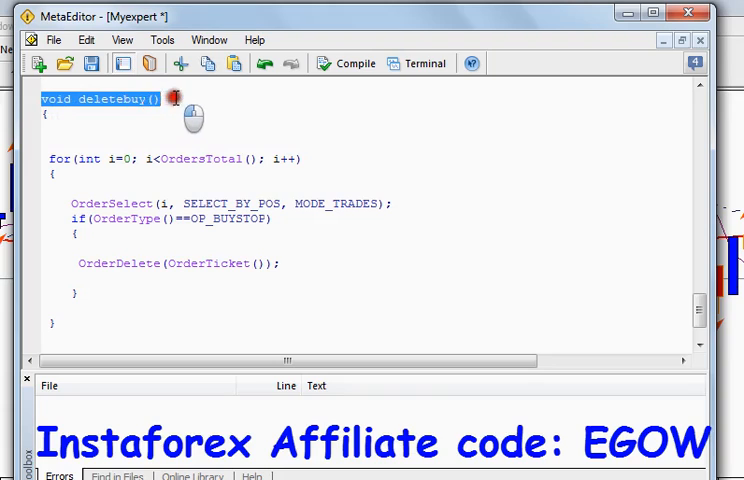
double_click(113, 99)
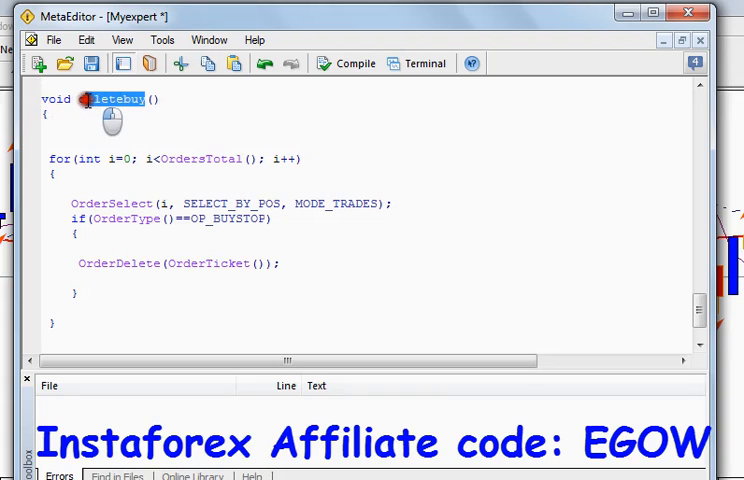
double_click(110, 99)
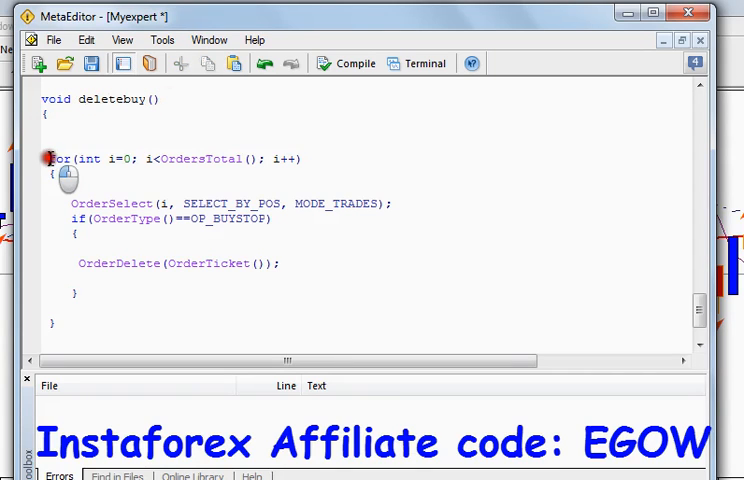
drag(48, 158, 54, 322)
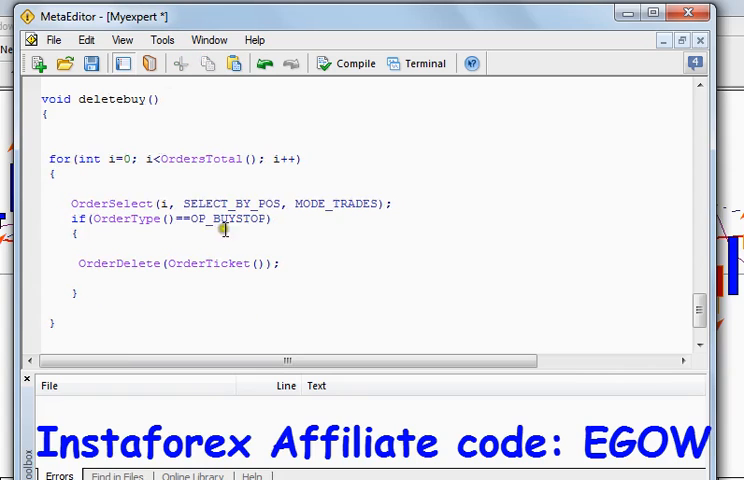
mouse_move(200, 263)
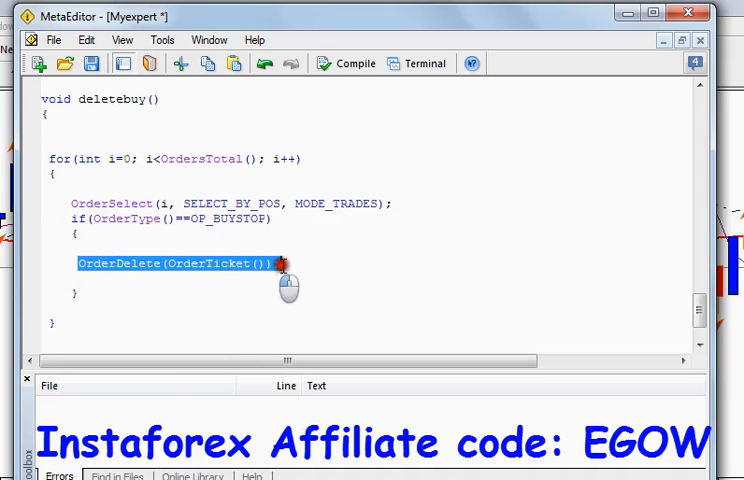
click(285, 263)
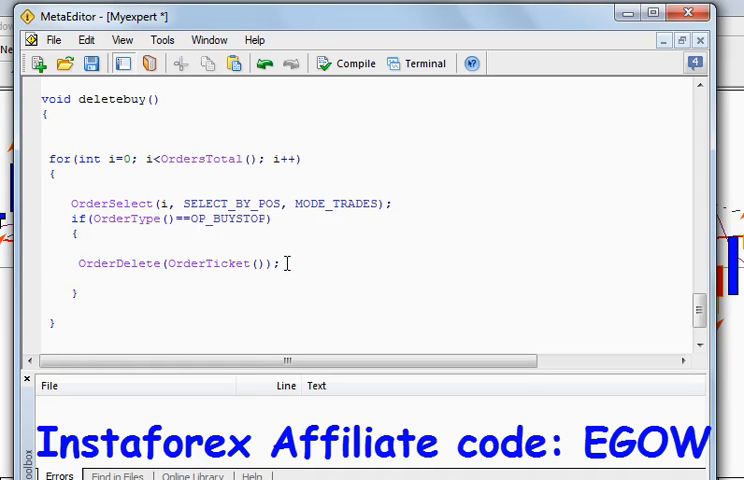
triple_click(180, 263)
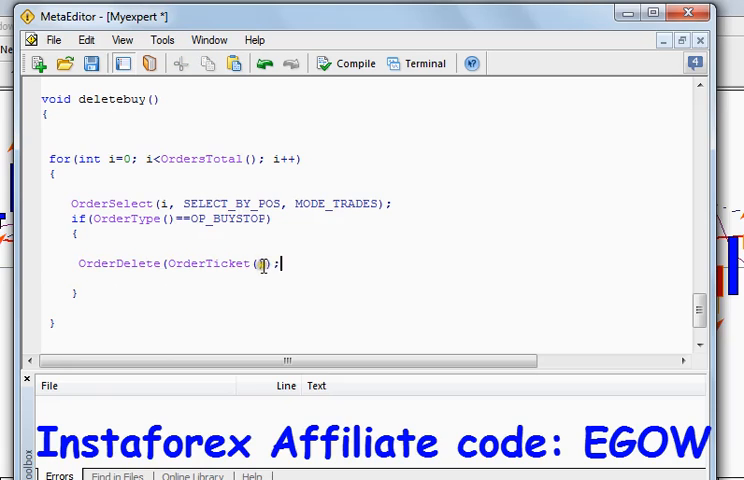
double_click(210, 263)
text(, )
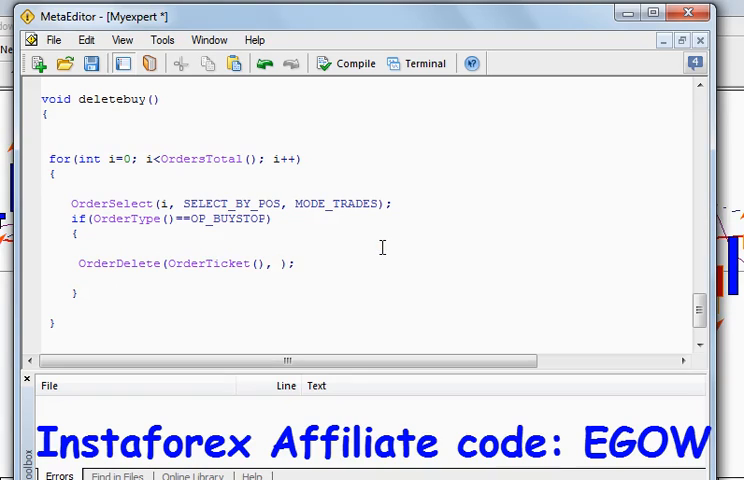
text(Blue)
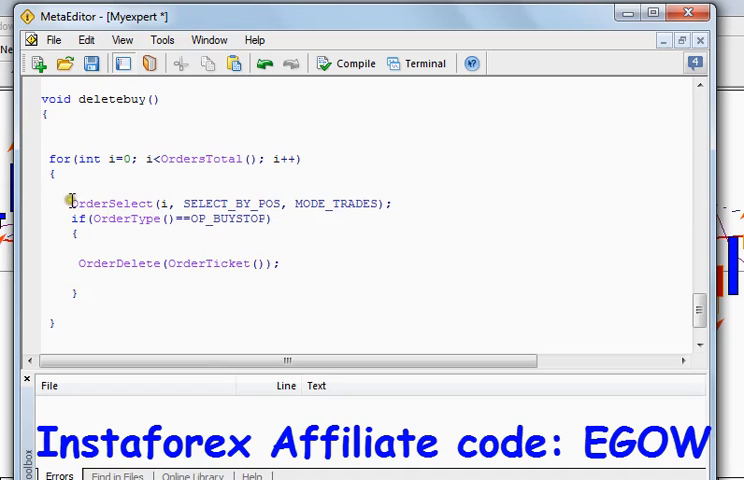
click(55, 203)
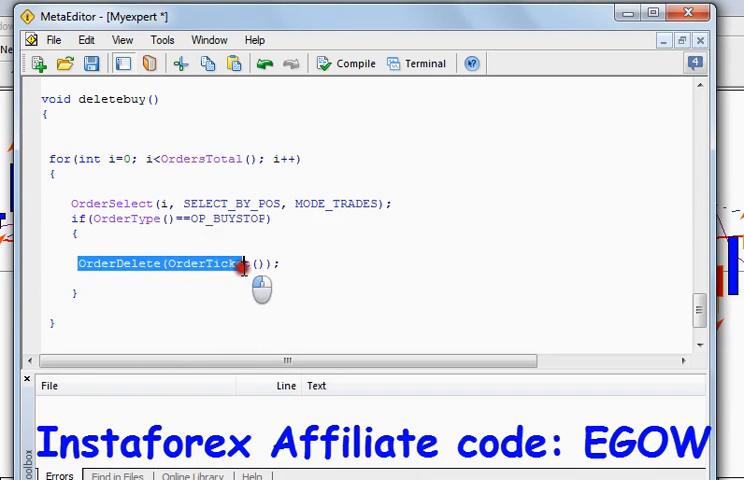
click(150, 263)
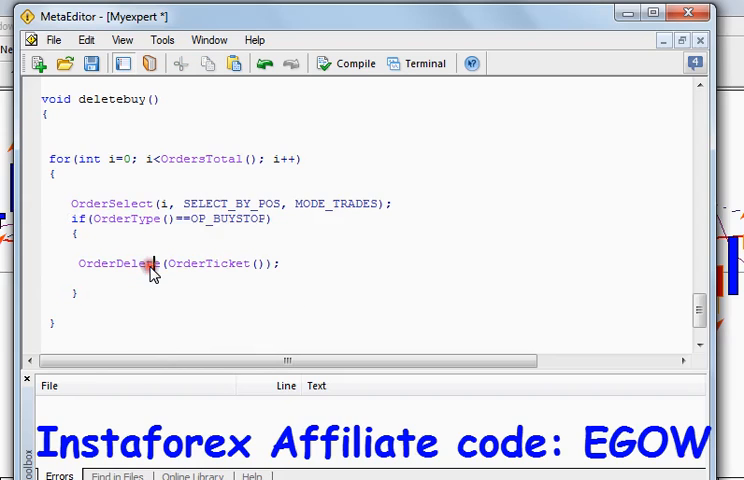
double_click(208, 263)
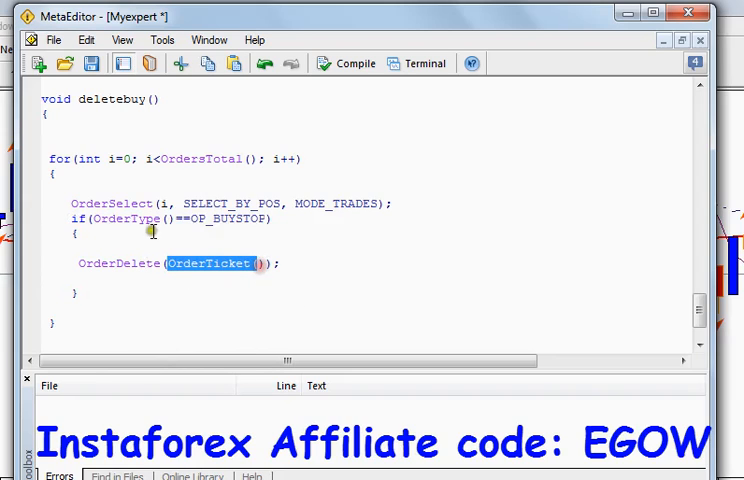